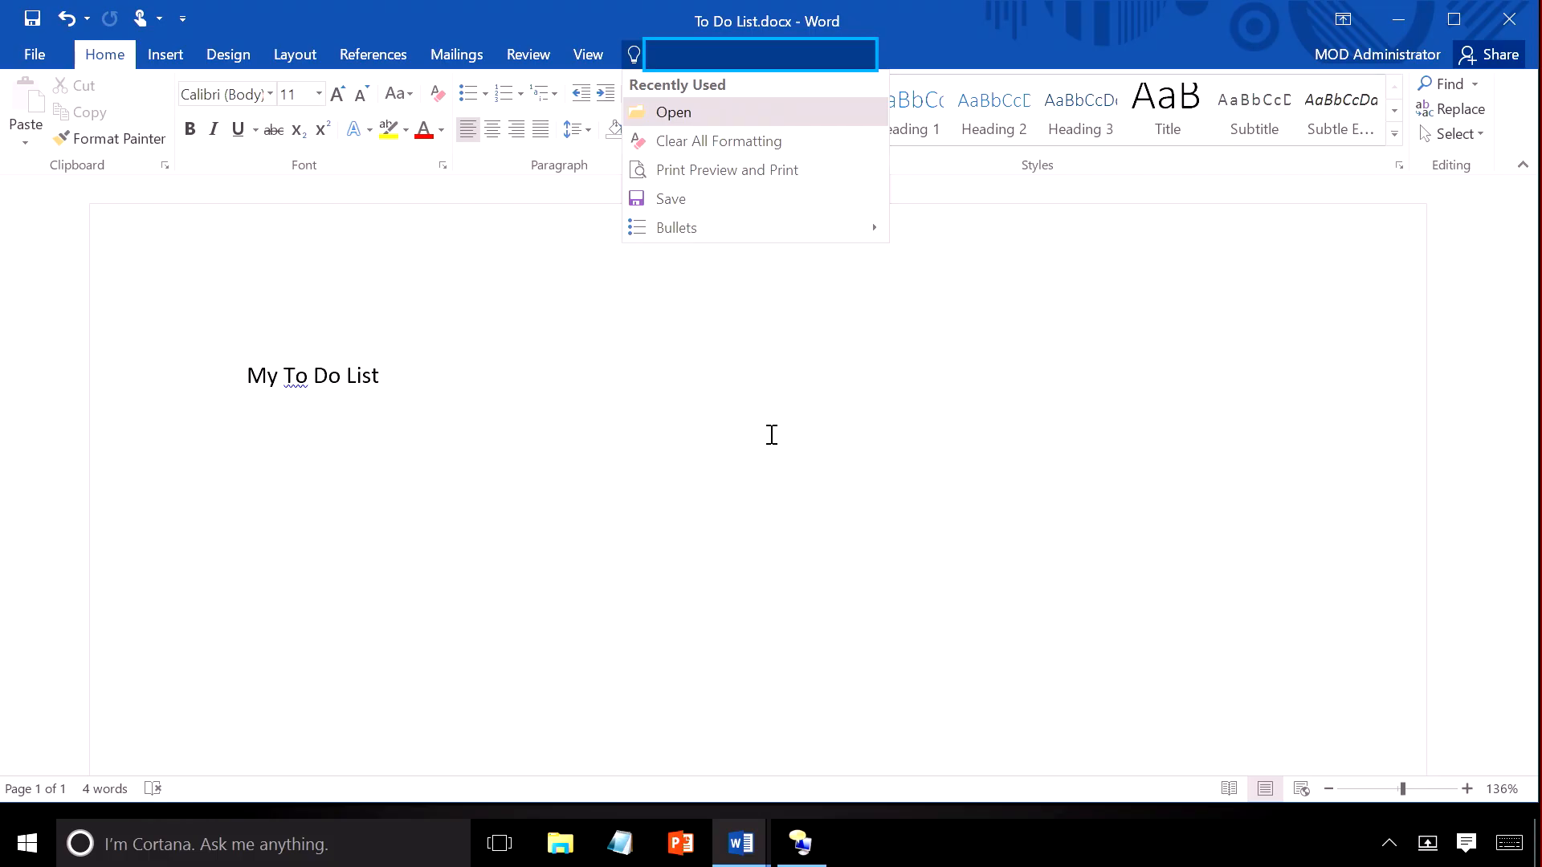
# Apply a checkmark bullet through a Tell Me 'bulle' search, then close Word Help
pyautogui.write('bullet')
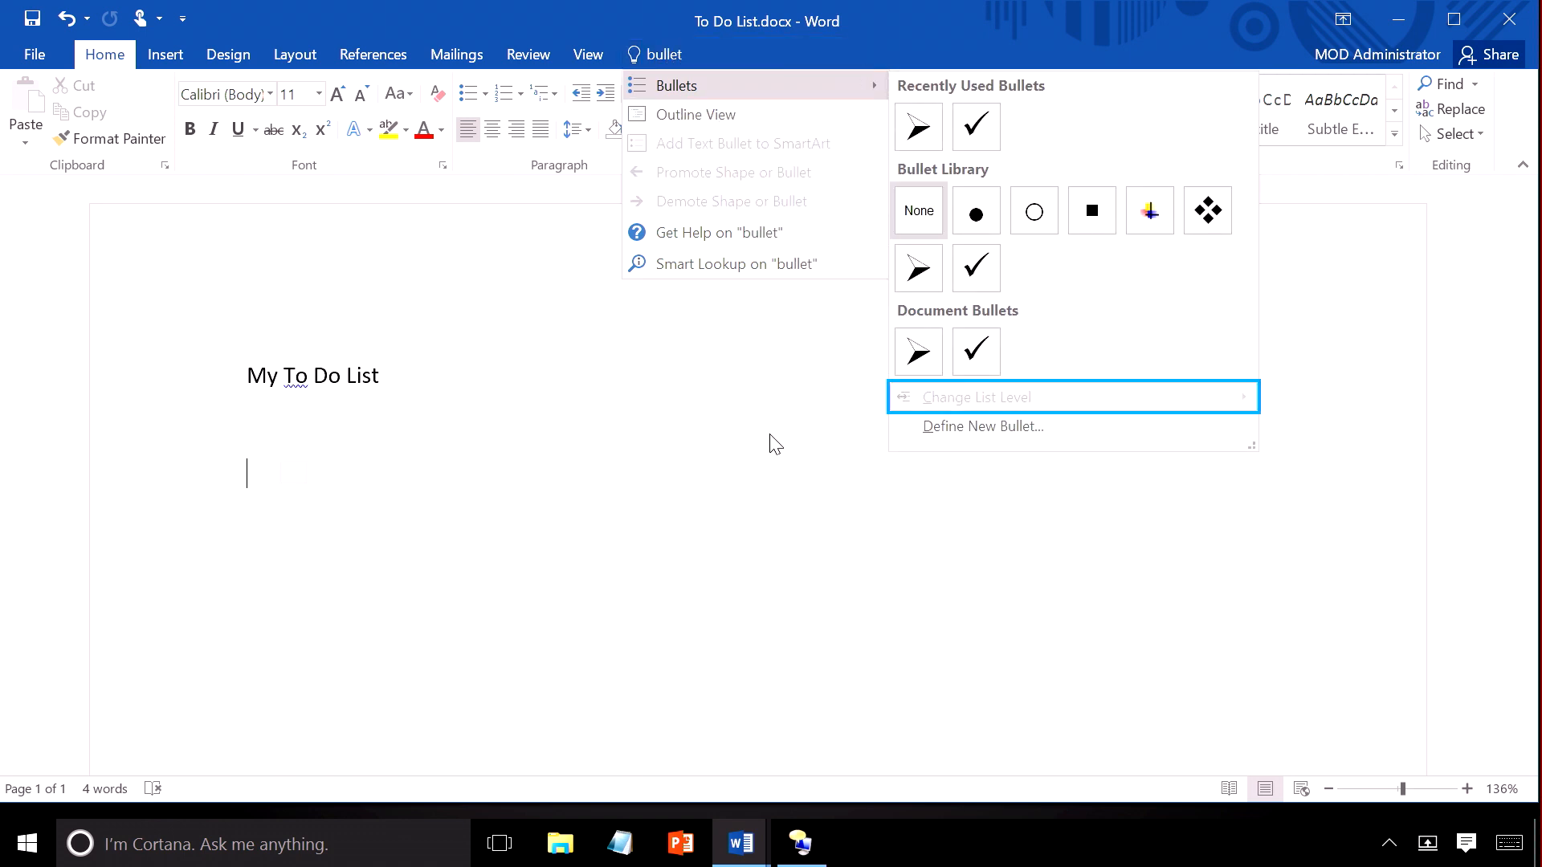
pyautogui.click(974, 351)
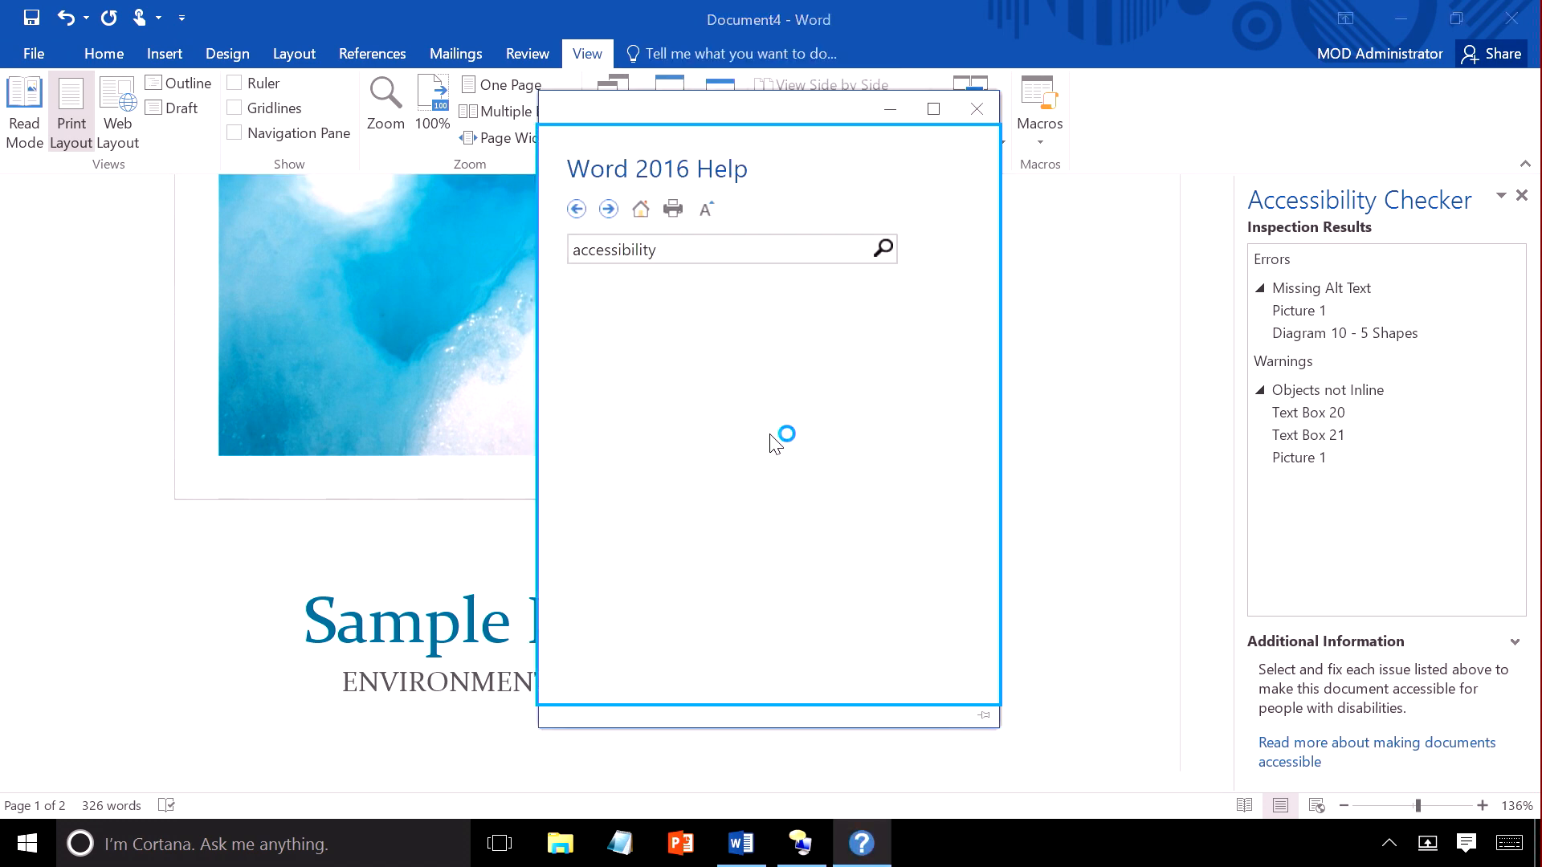
pyautogui.click(974, 110)
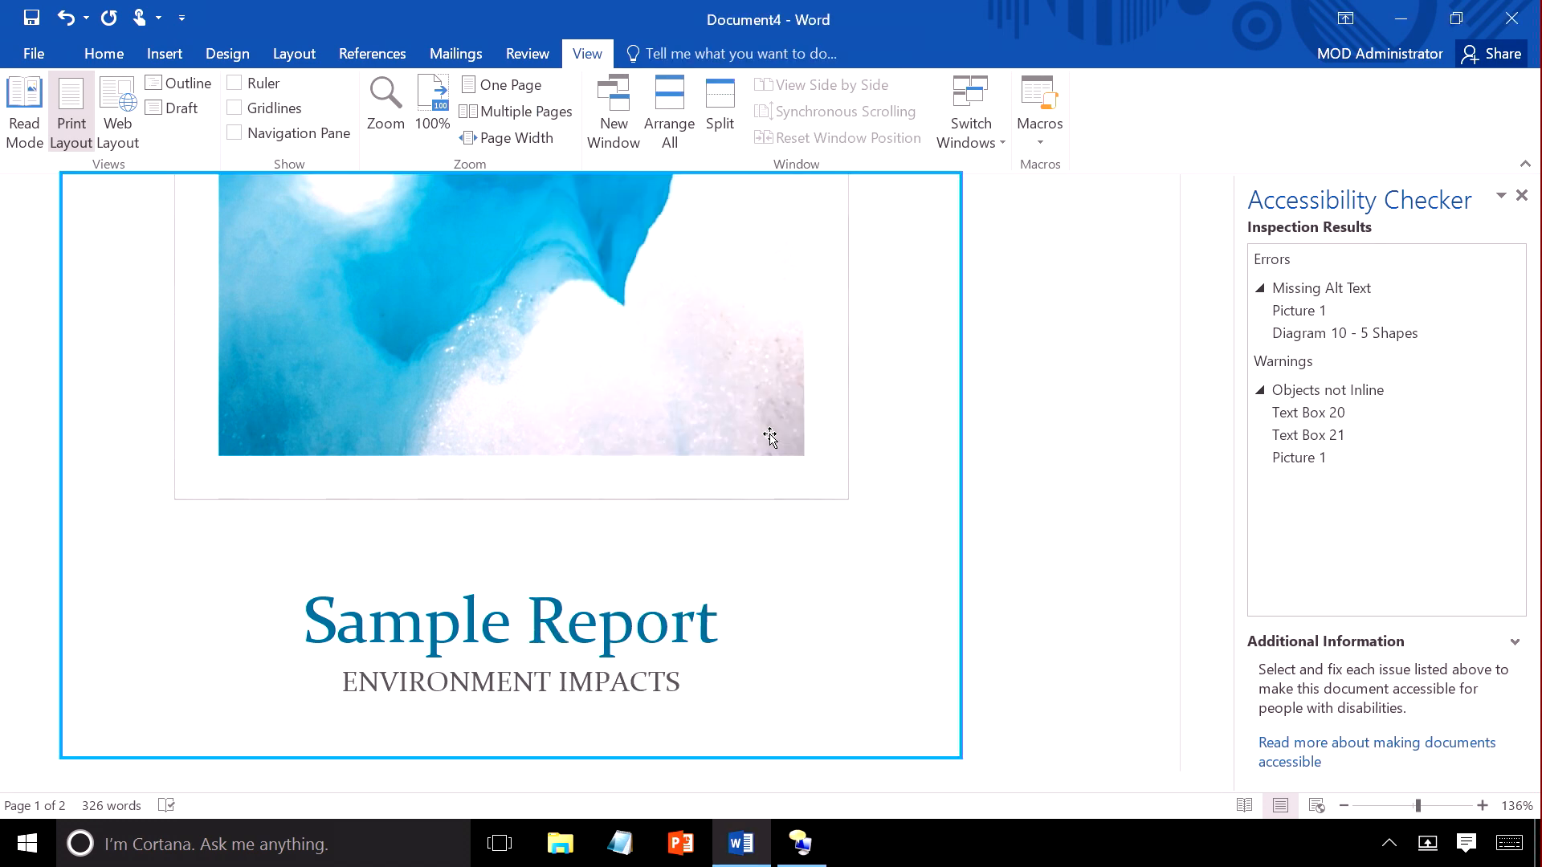
pyautogui.click(748, 53)
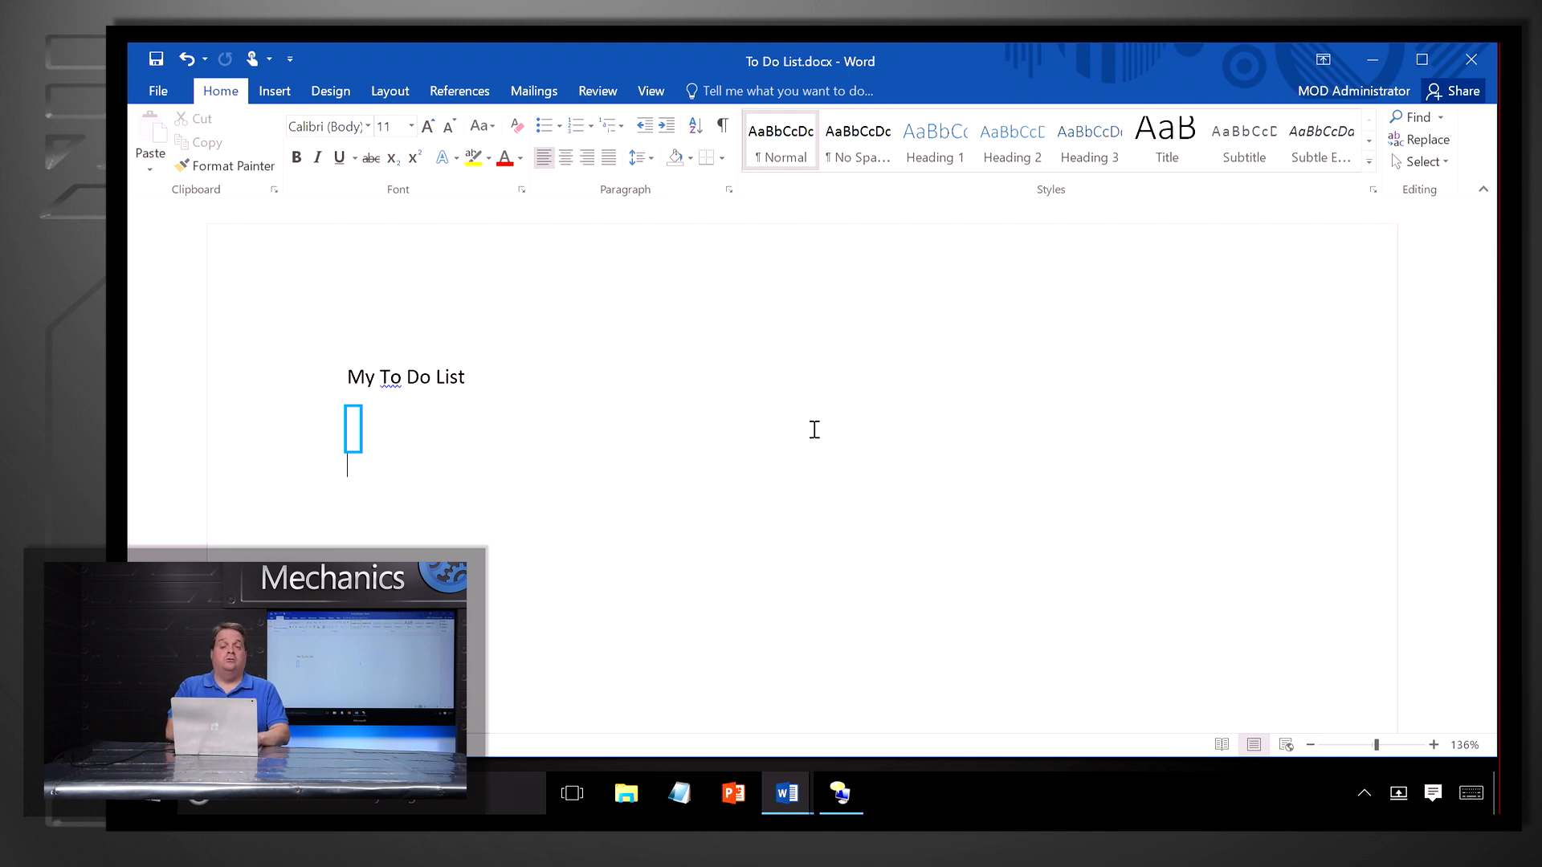
# Search Tell Me for 'bullet' to list the Bullets command
pyautogui.click(787, 91)
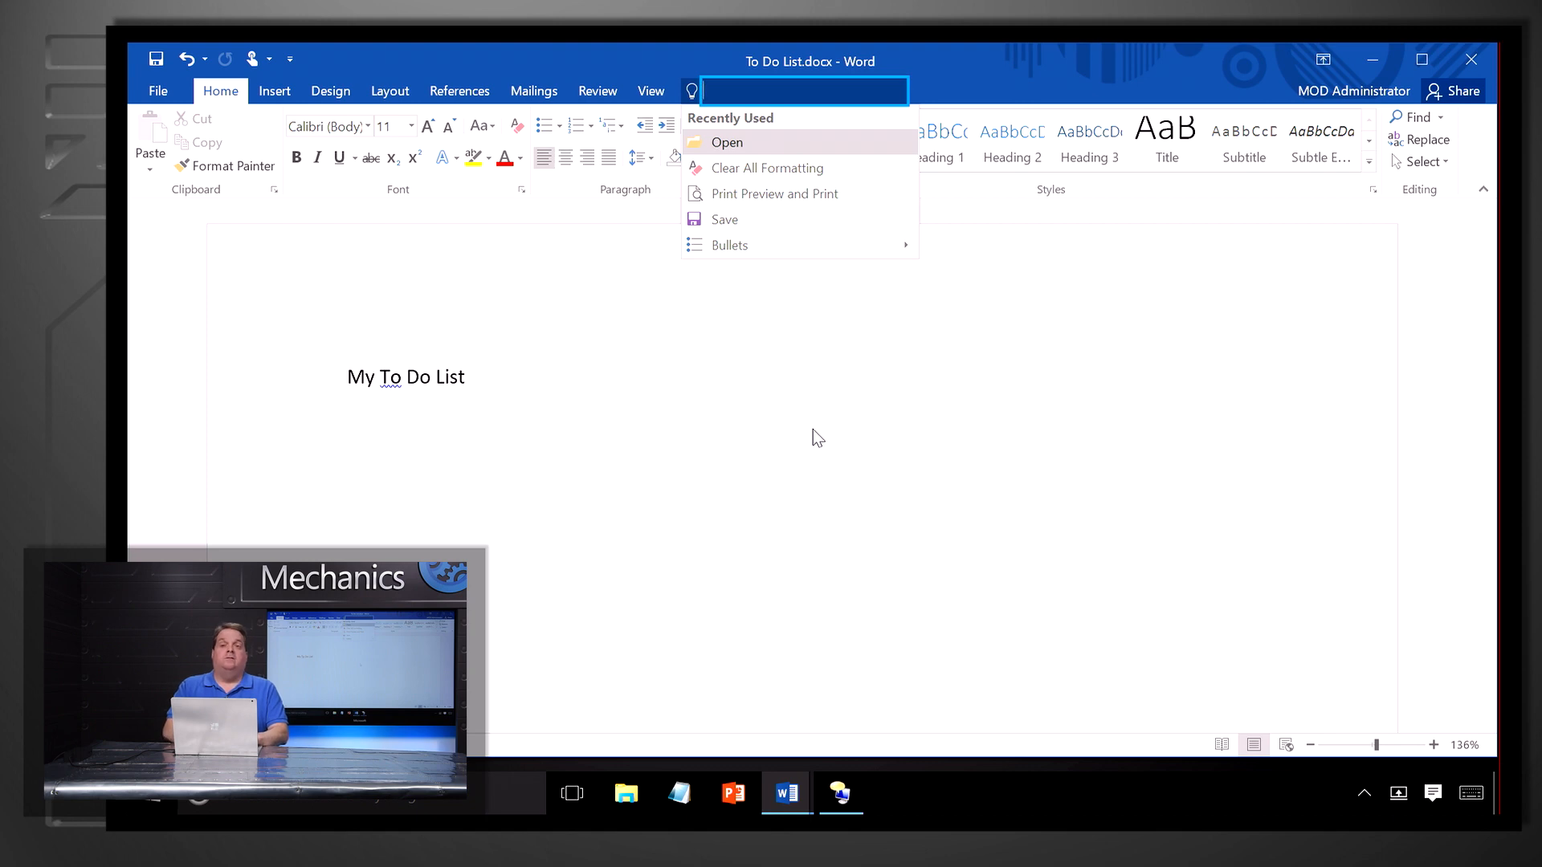
pyautogui.moveTo(814, 429)
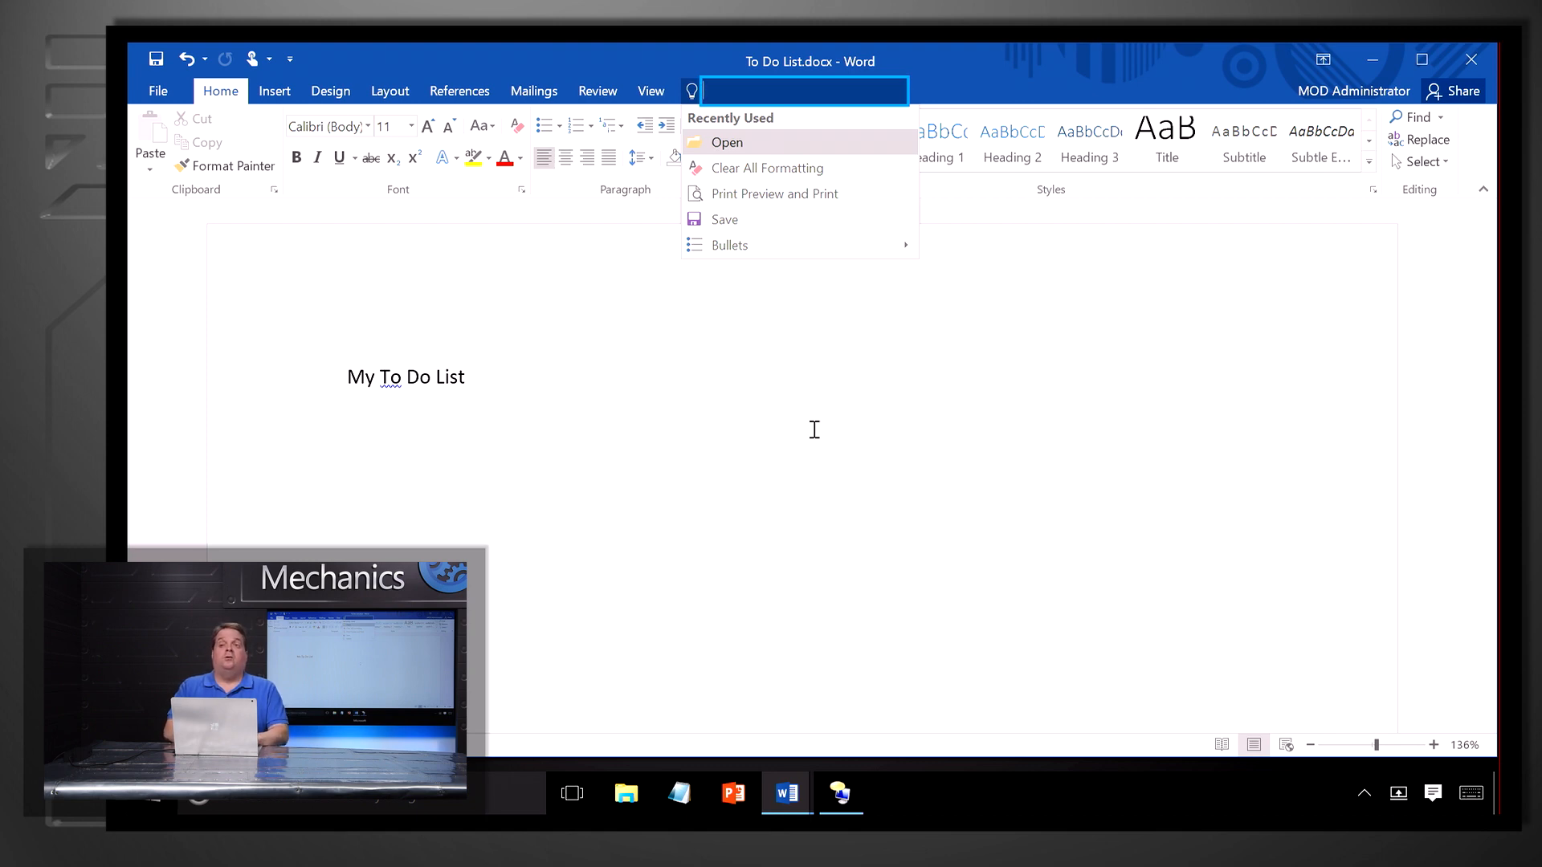
pyautogui.write('bul')
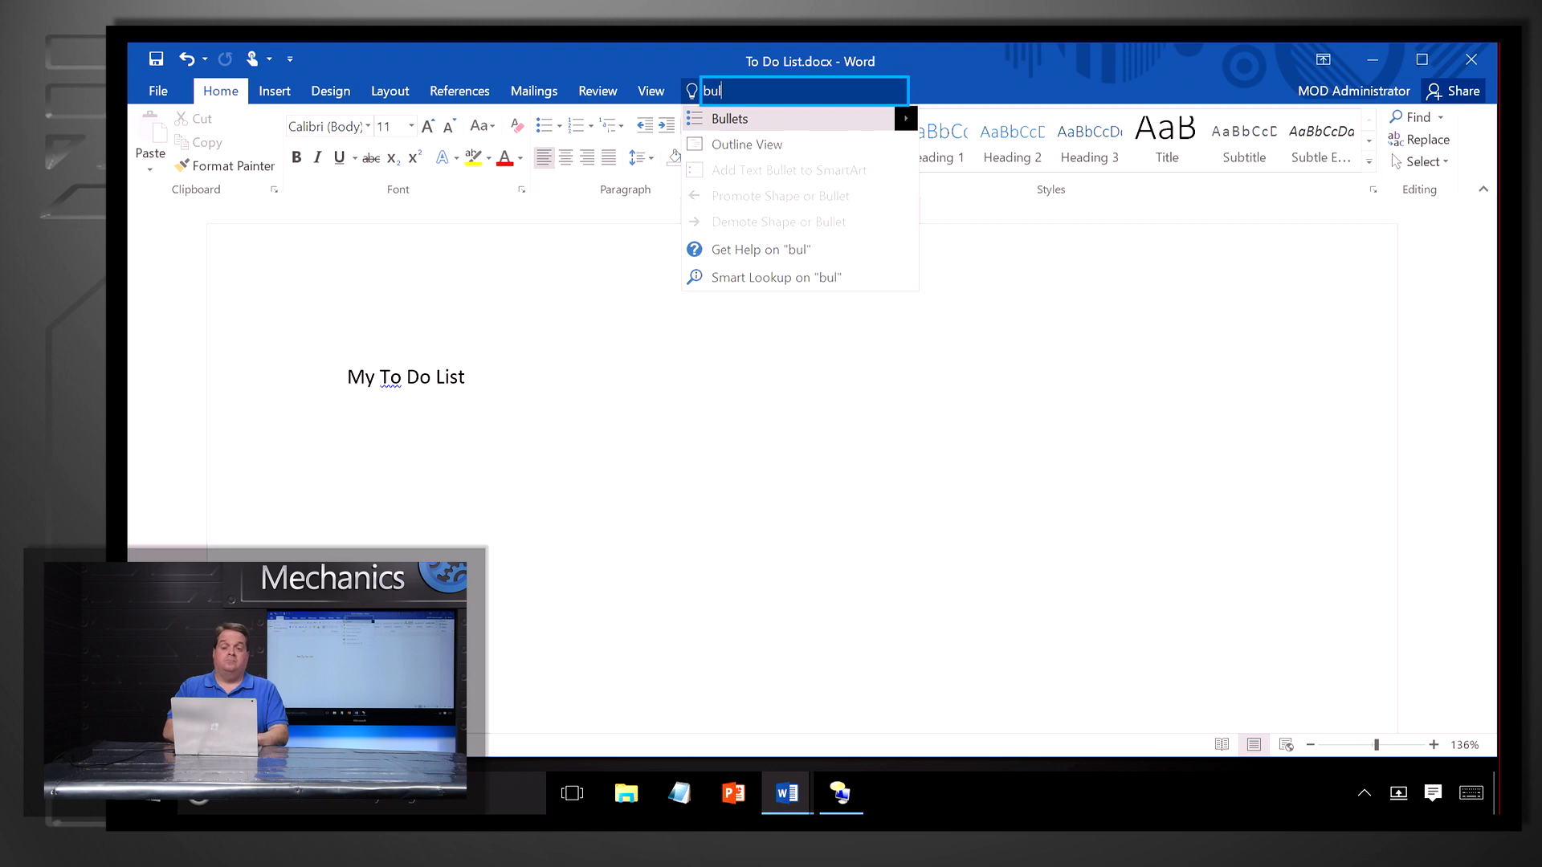
pyautogui.write('let')
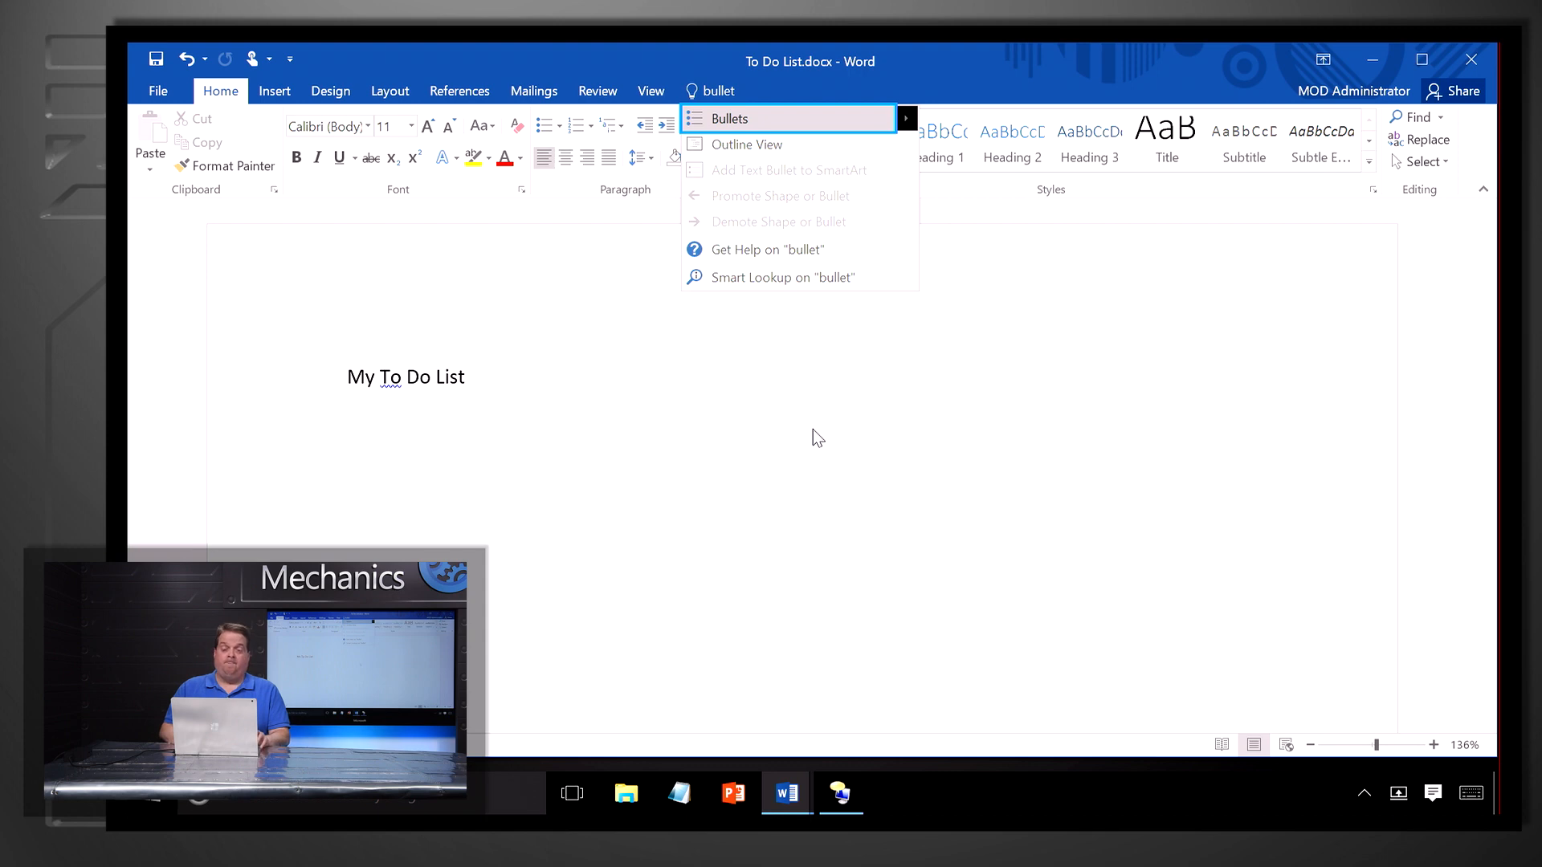
pyautogui.moveTo(814, 429)
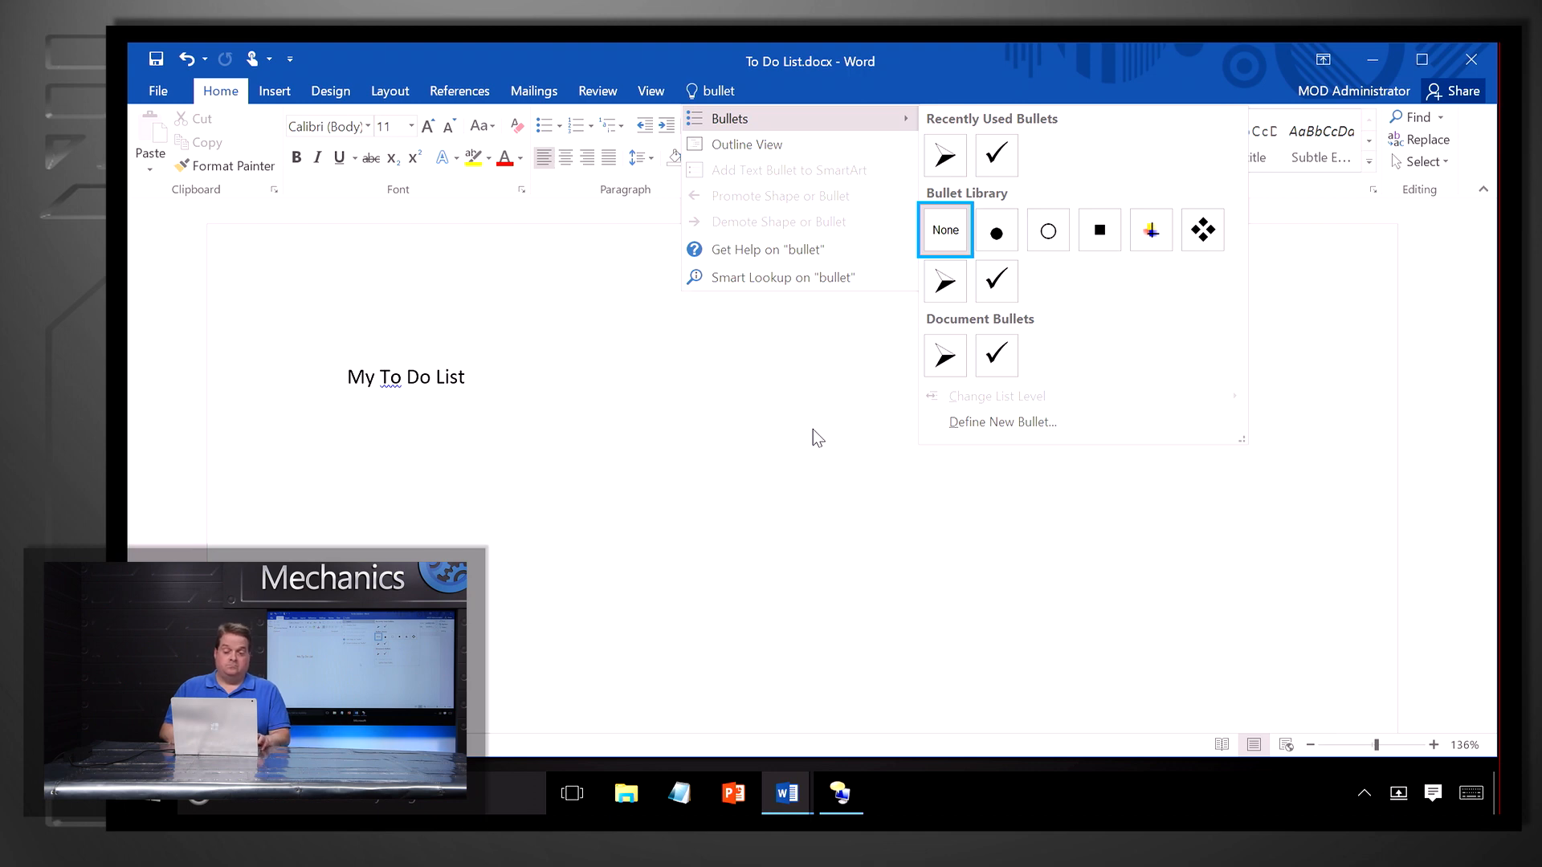
pyautogui.moveTo(943, 280)
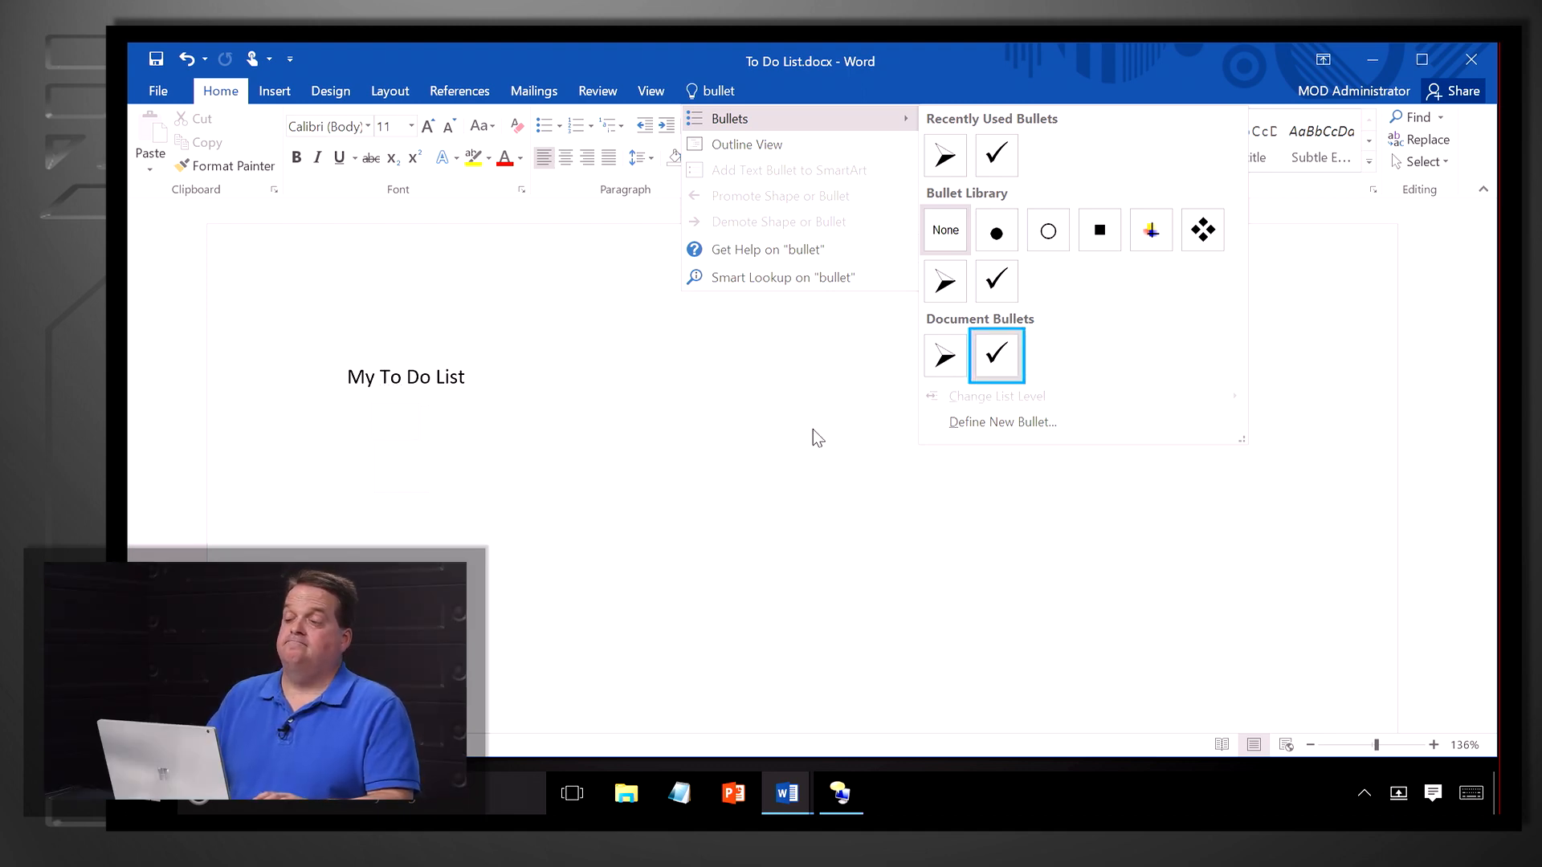
# Choose the checkmark from Document Bullets for the line under My To Do List
pyautogui.click(995, 355)
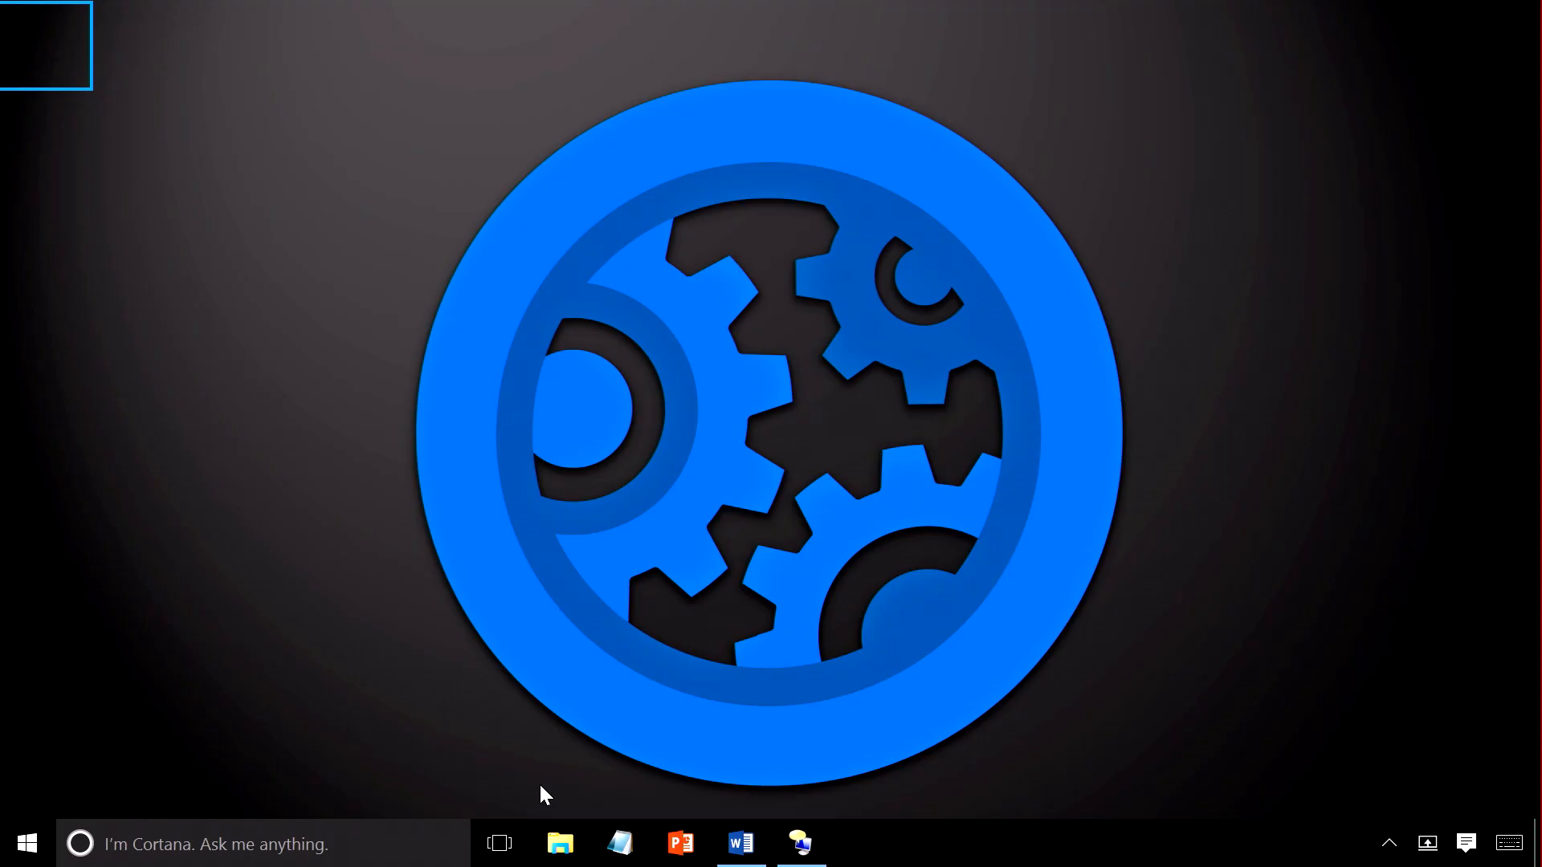
# Switch to the Document4 window showing 'Sample Report – Environment Impacts'
pyautogui.click(739, 844)
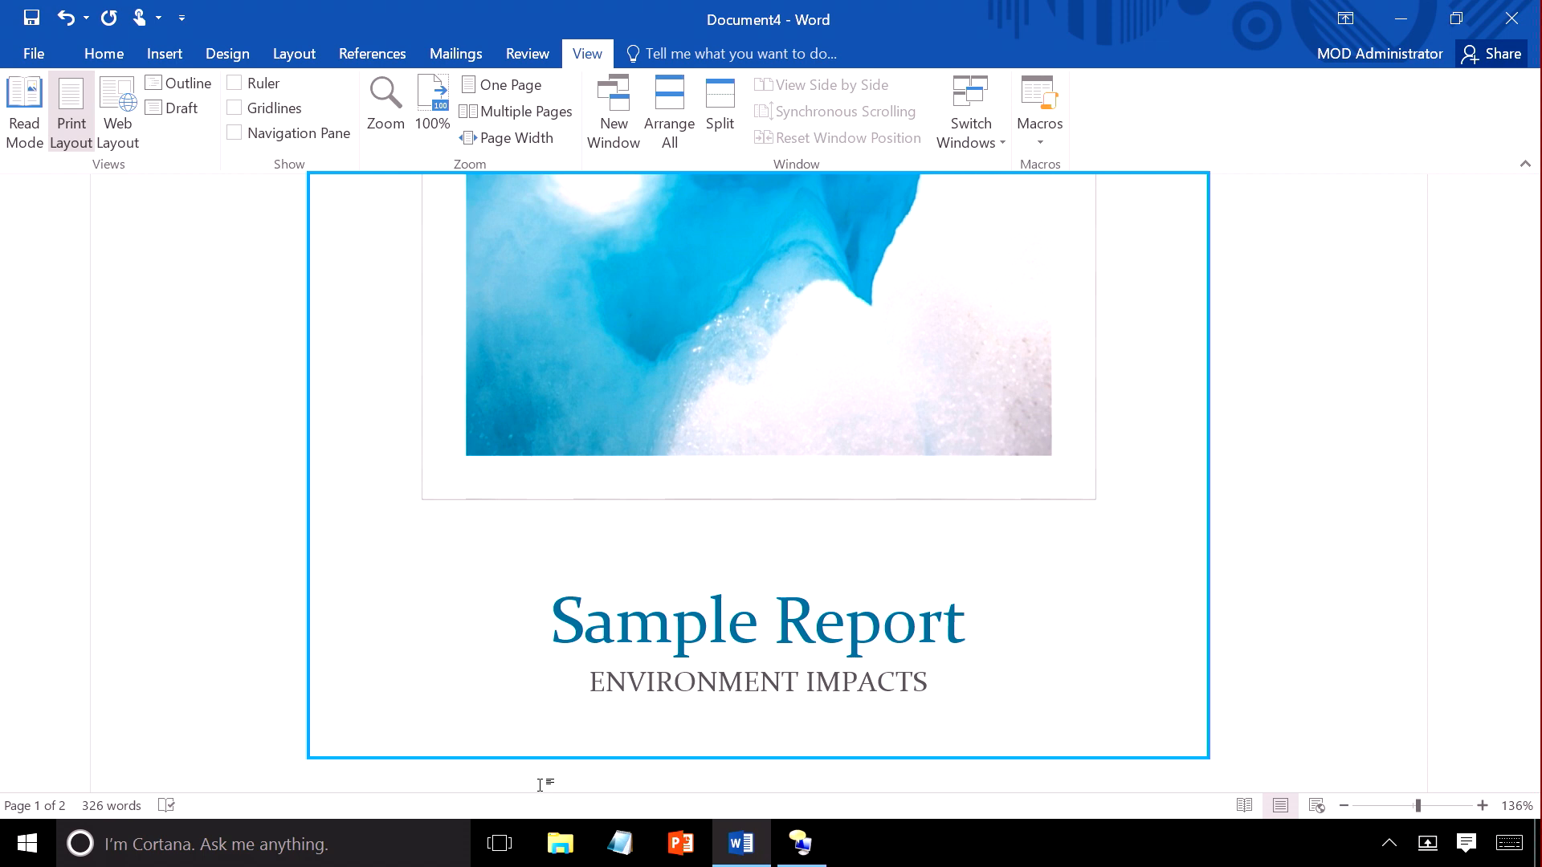
# Run Check Accessibility from File > Info > Check for Issues on the Sample Report
pyautogui.click(34, 53)
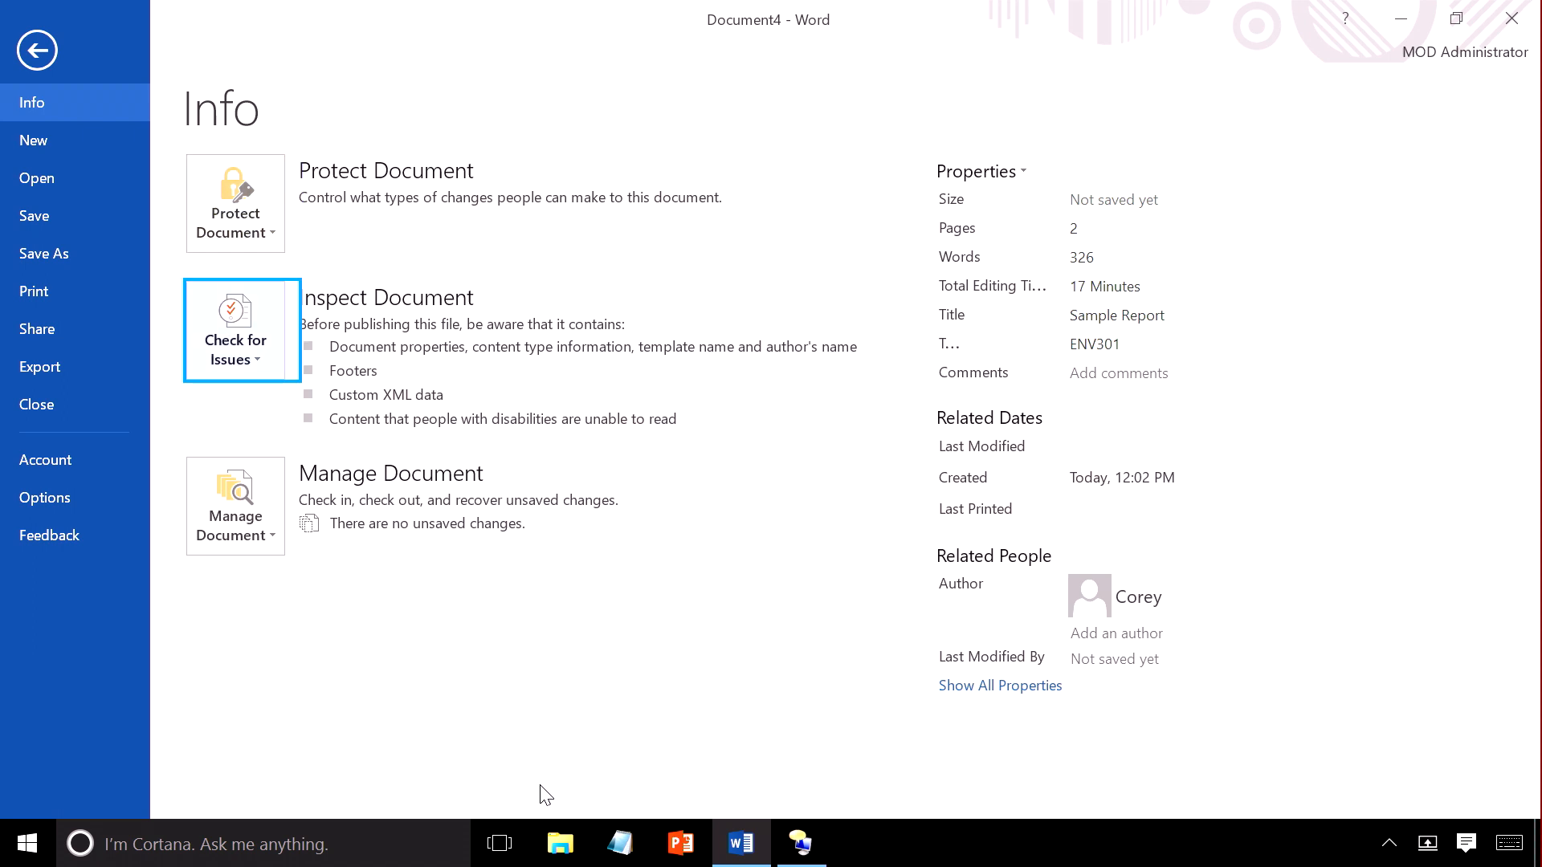
pyautogui.click(236, 329)
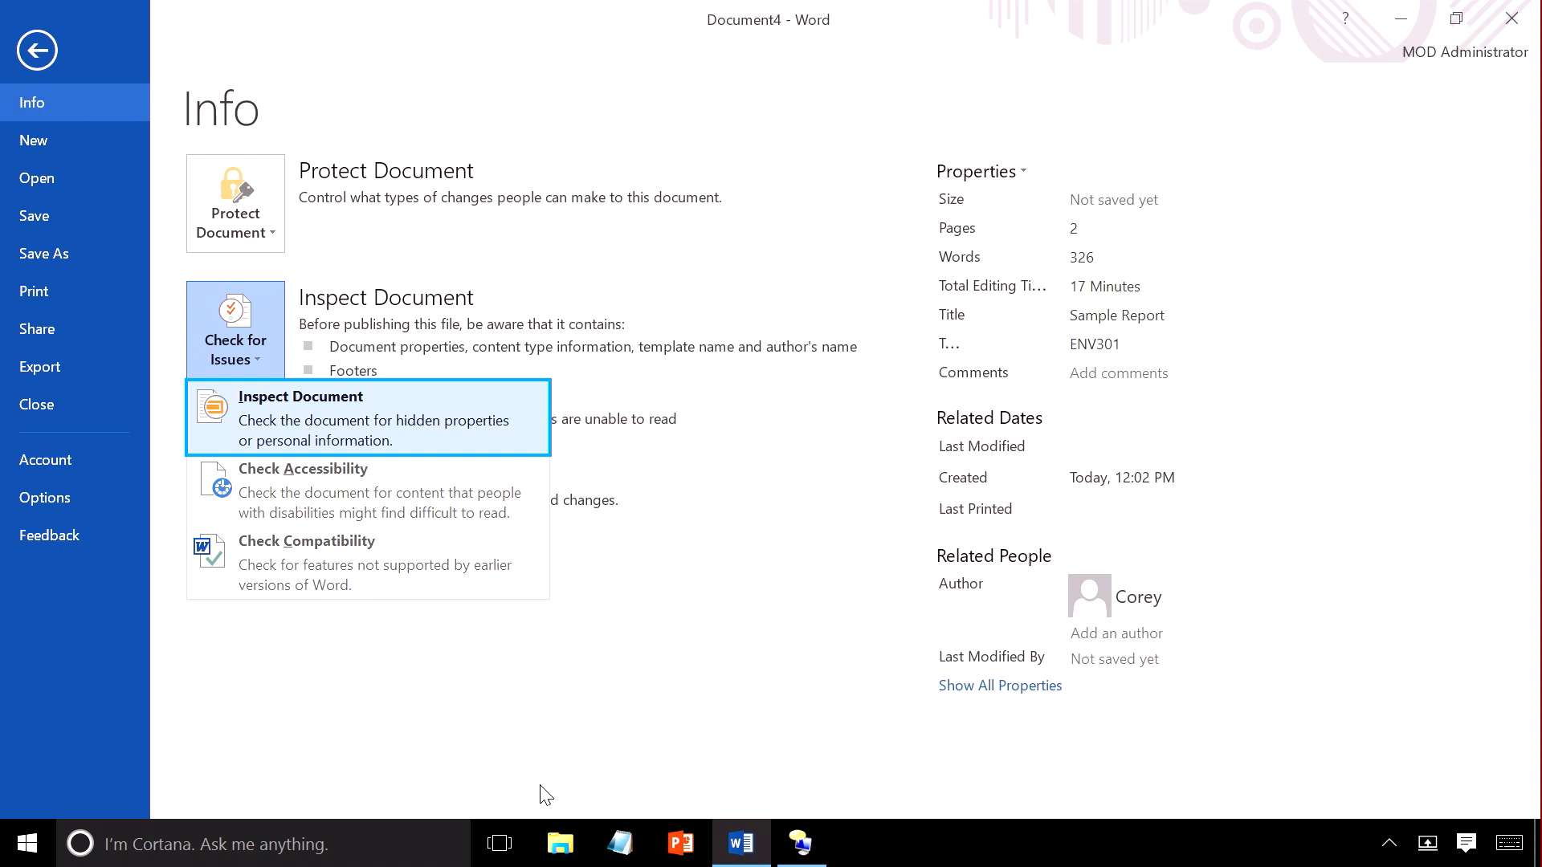
pyautogui.moveTo(367, 490)
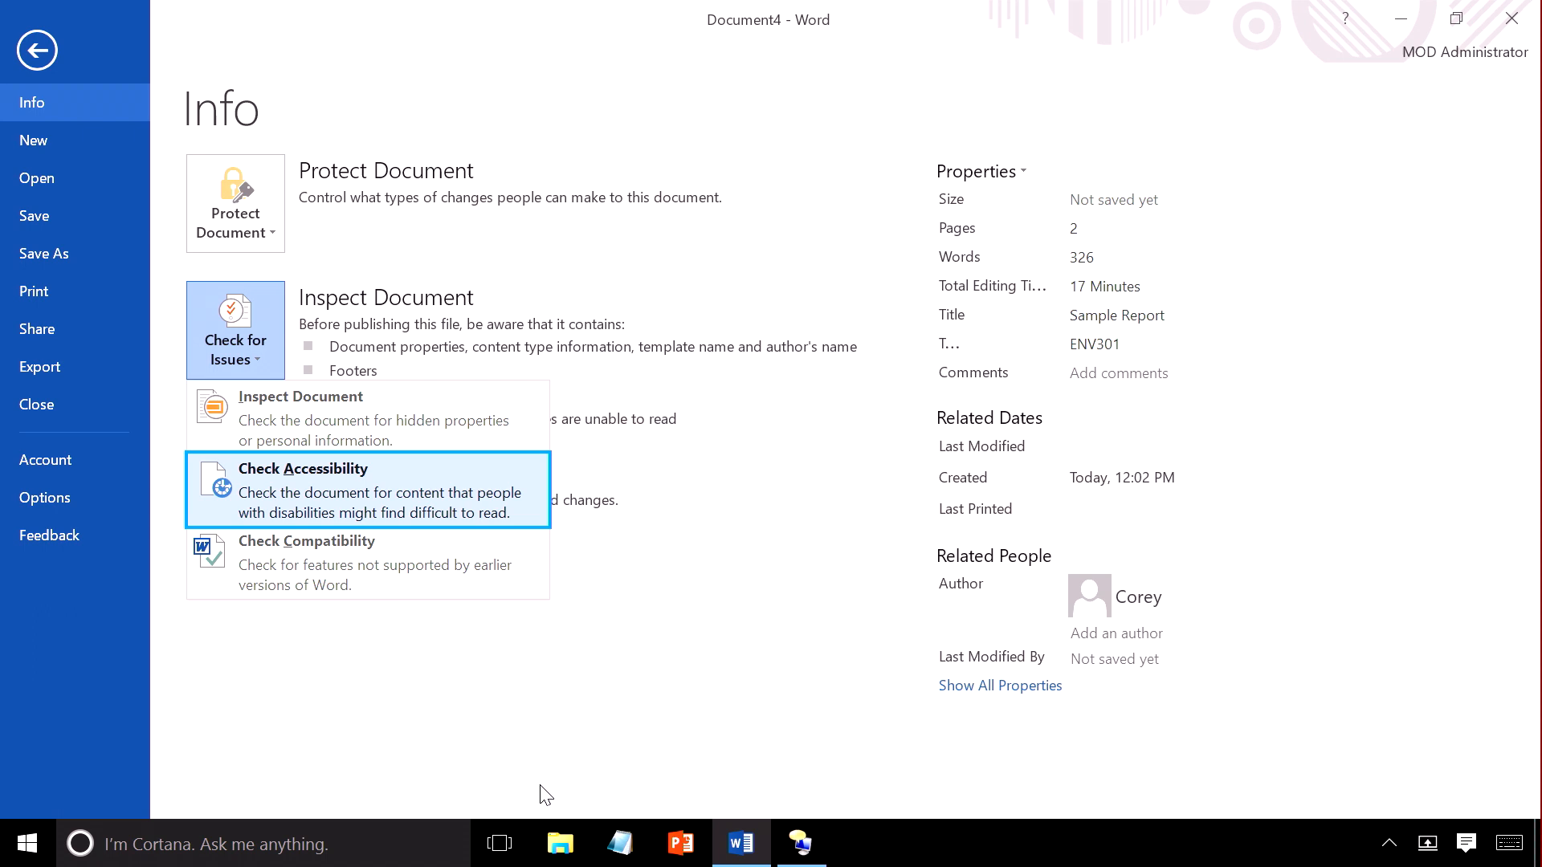
pyautogui.click(37, 49)
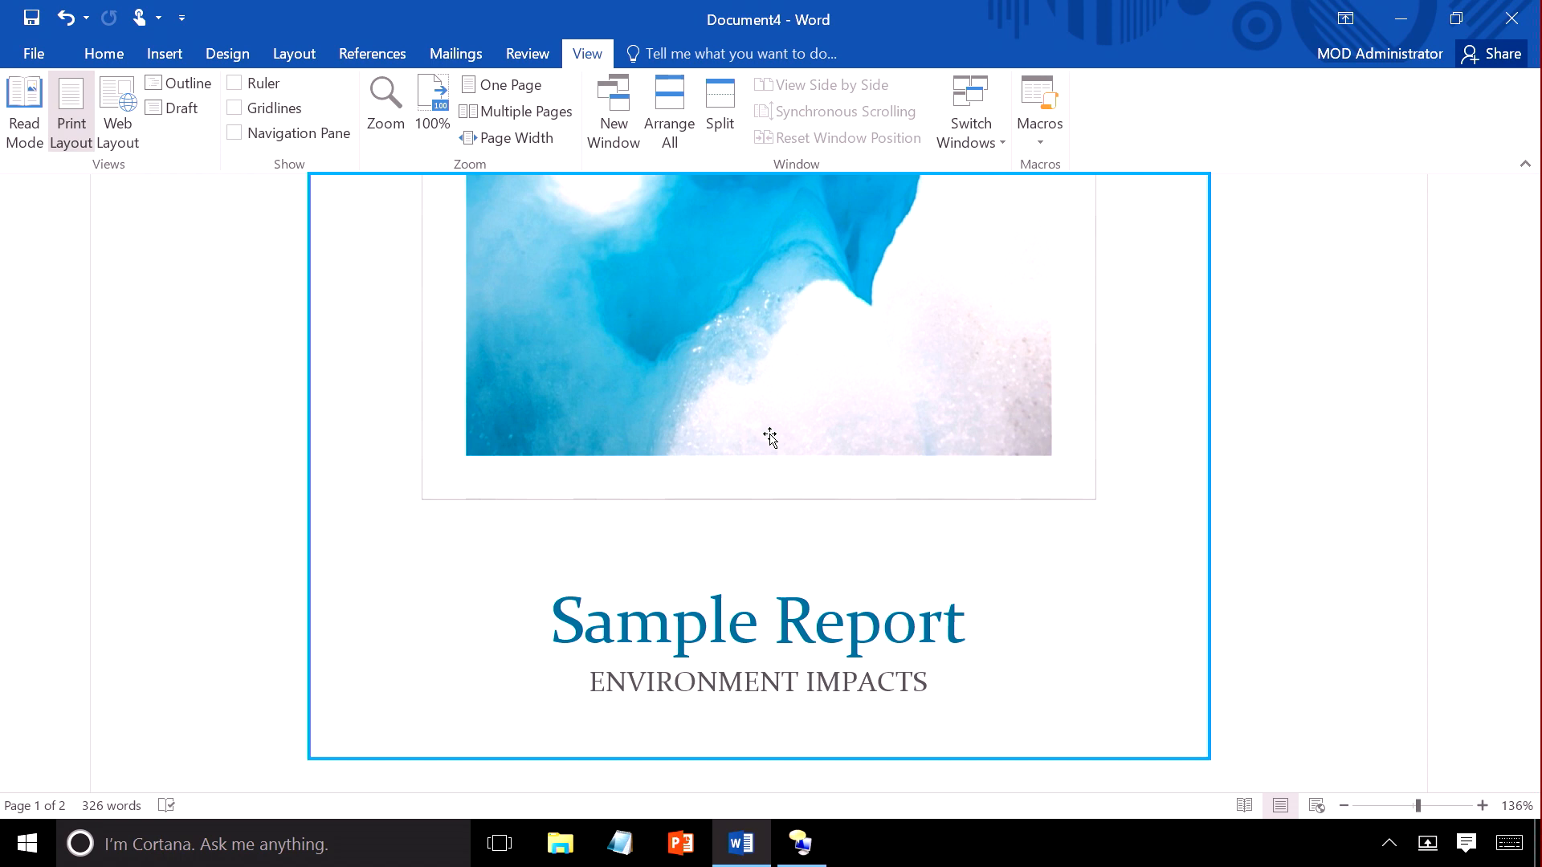
# Open the Accessibility Checker pane through a Tell Me 'check acce' search
pyautogui.click(757, 53)
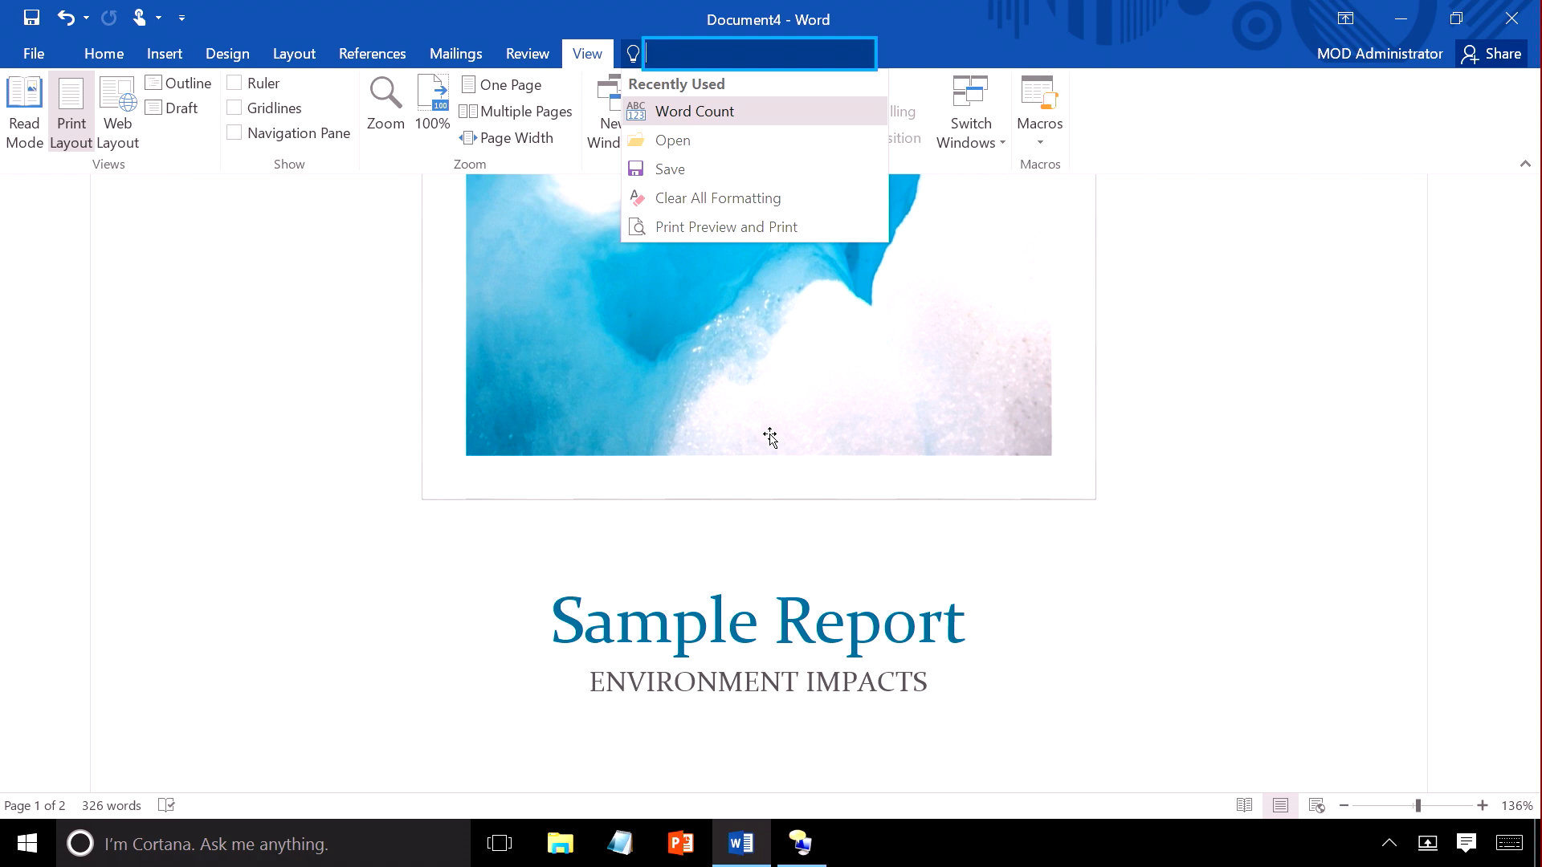
pyautogui.write('check accessibility')
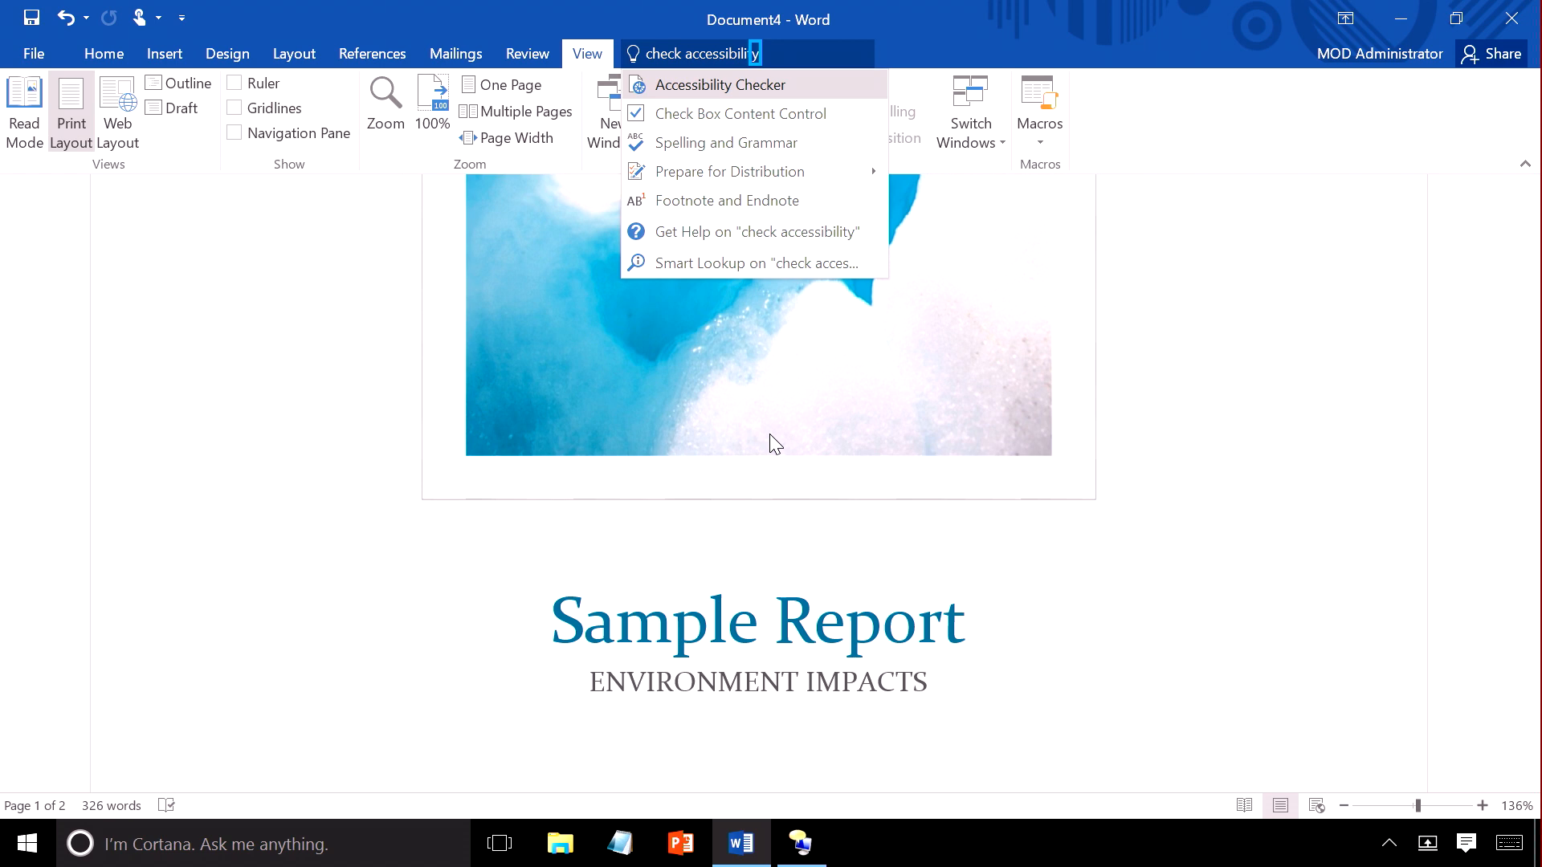
pyautogui.moveTo(753, 84)
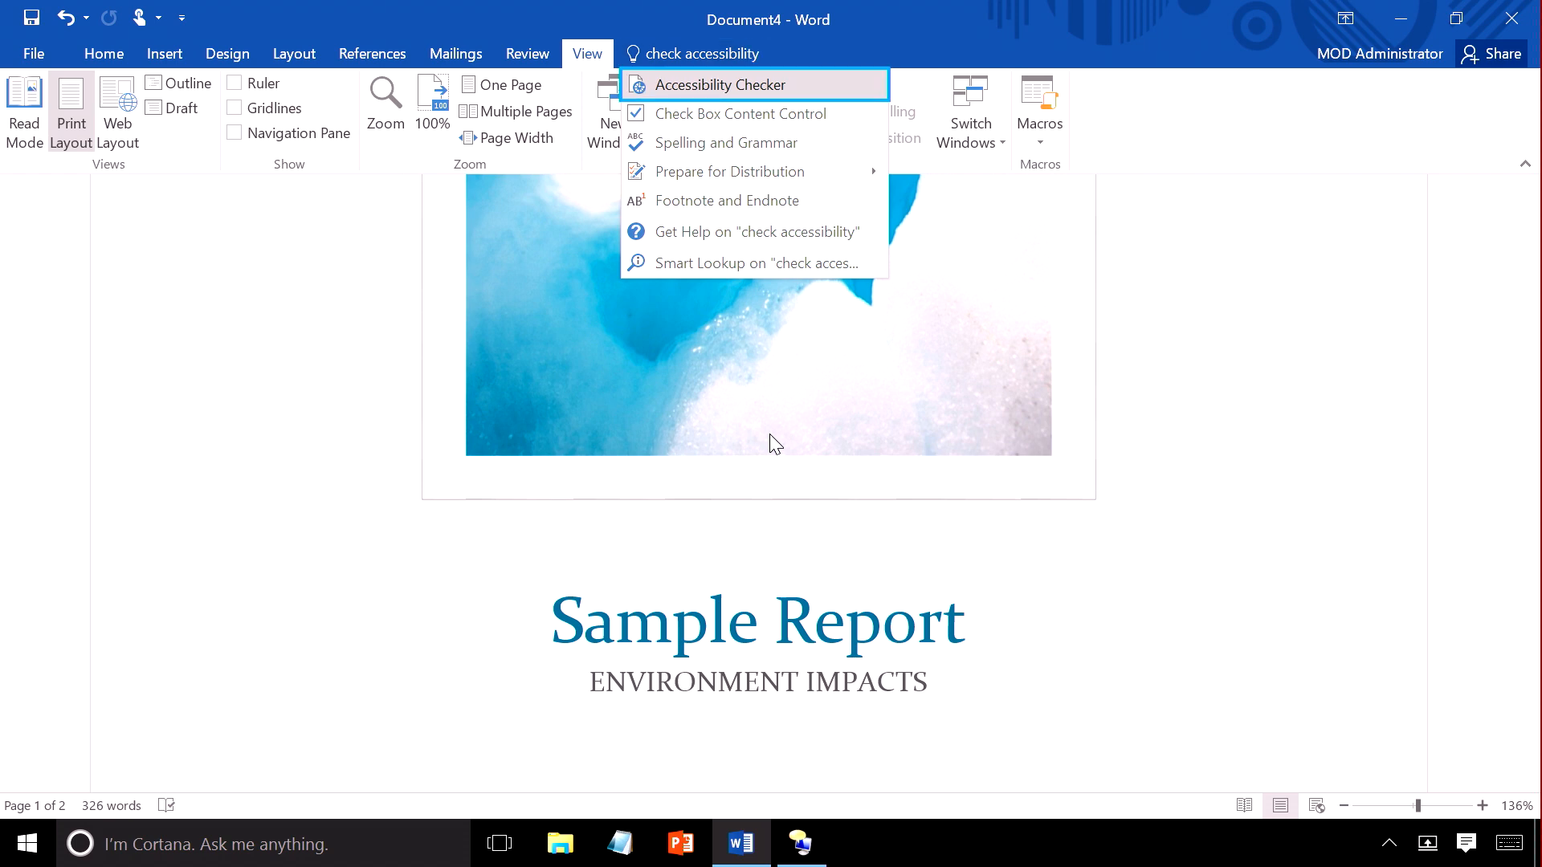
pyautogui.click(720, 84)
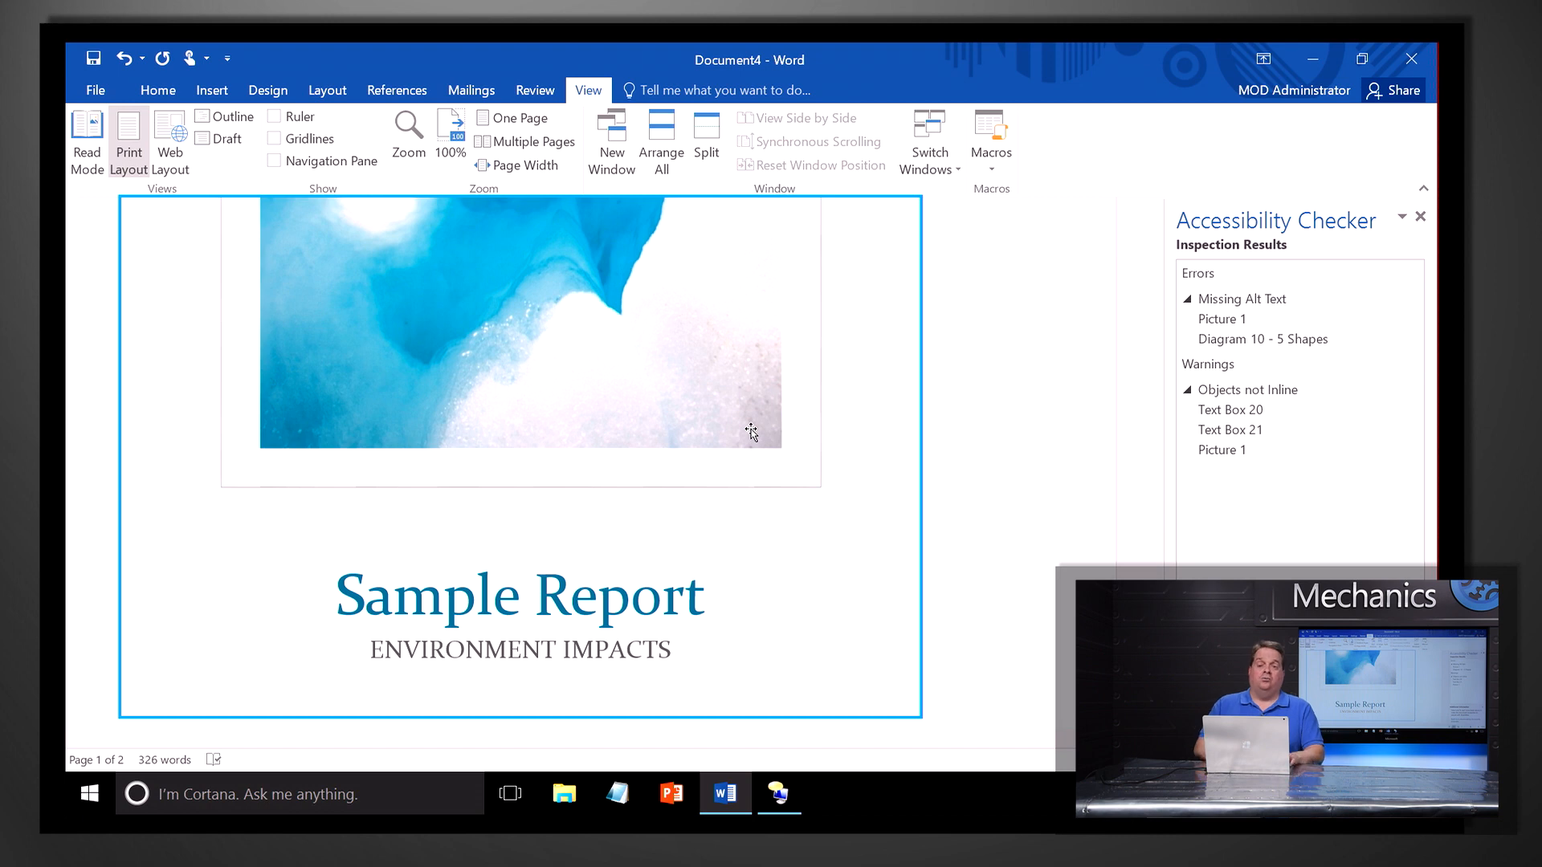
# Search Tell Me for 'ac' and open Word Help articles on accessibility
pyautogui.click(723, 89)
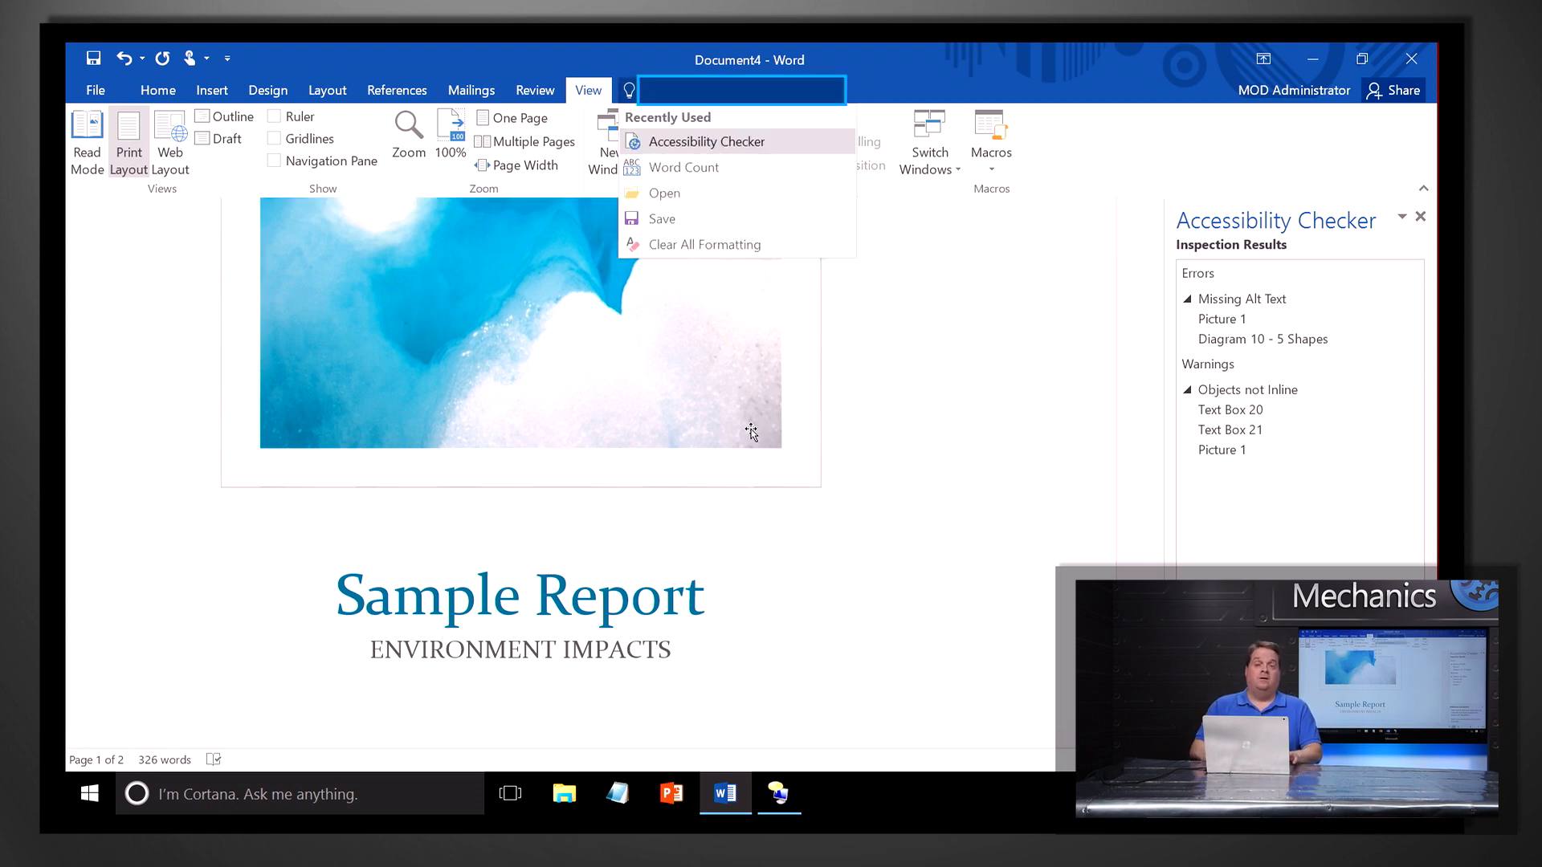
pyautogui.write('accessibility')
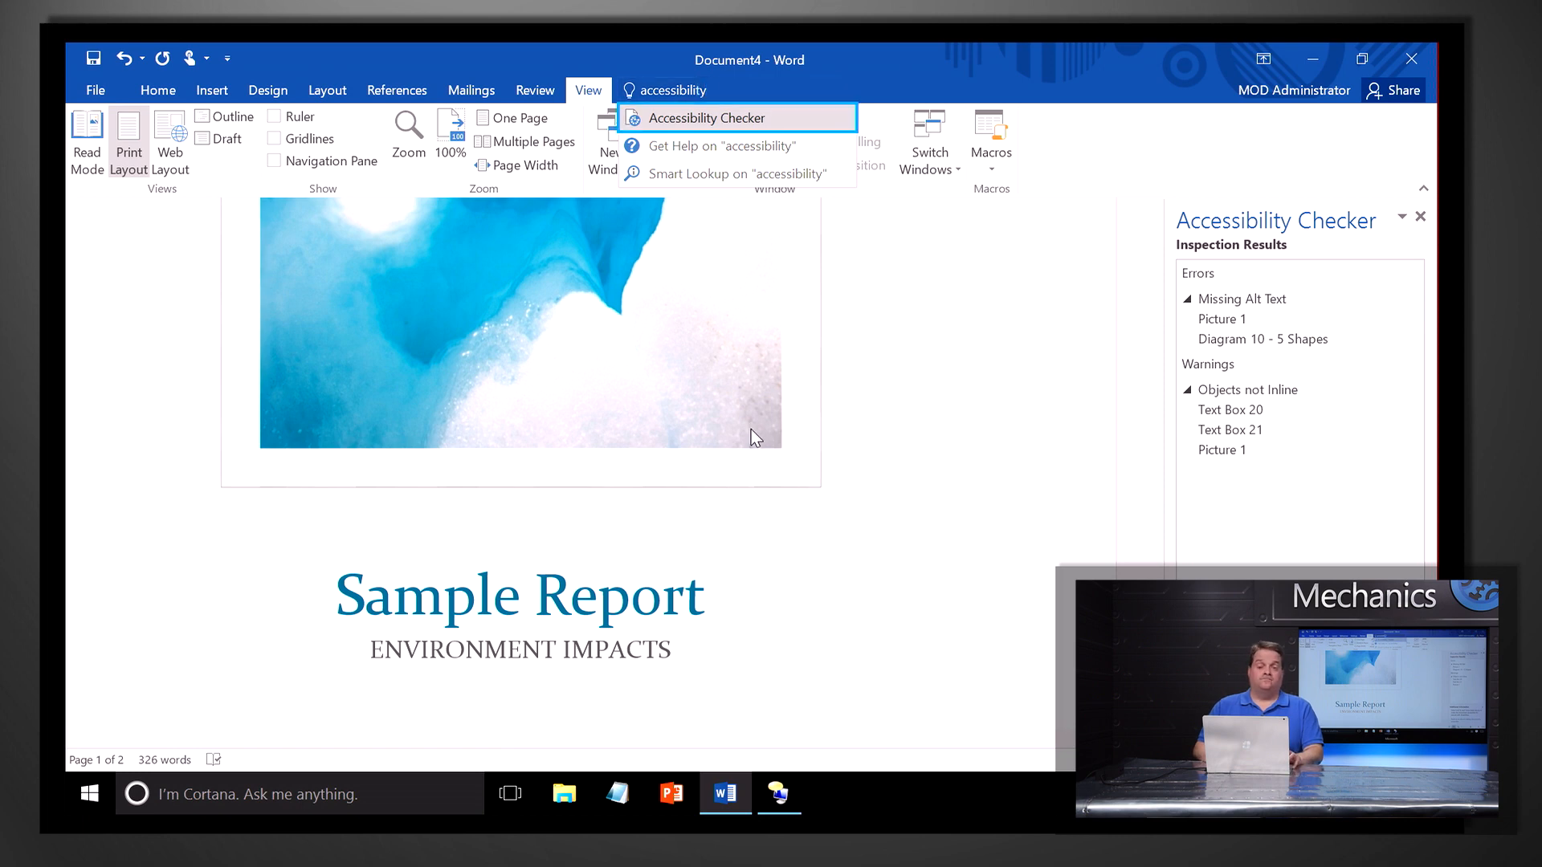
pyautogui.moveTo(752, 437)
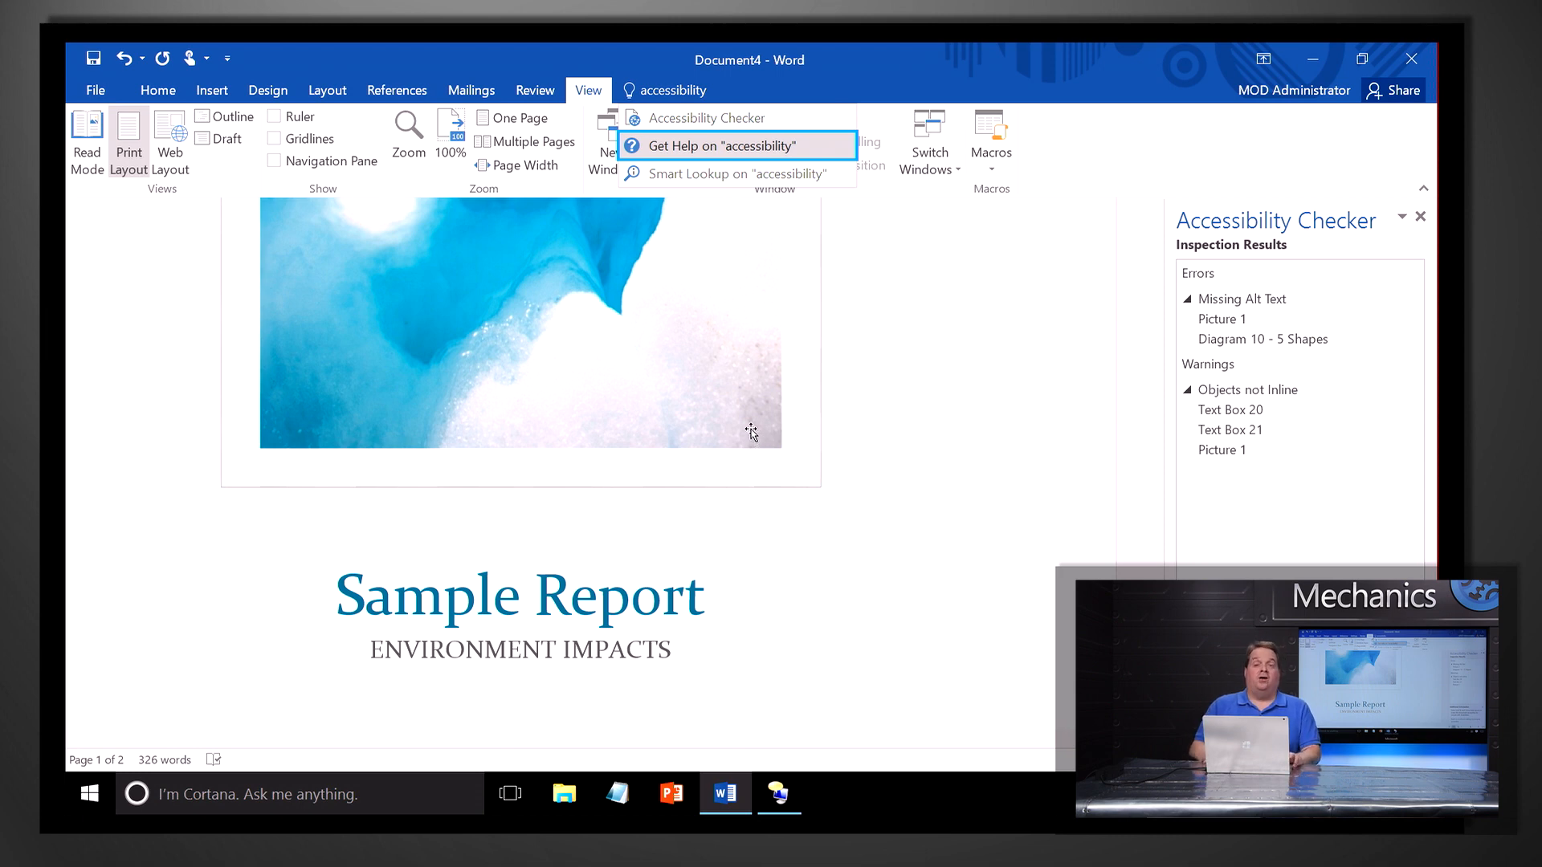
pyautogui.click(718, 145)
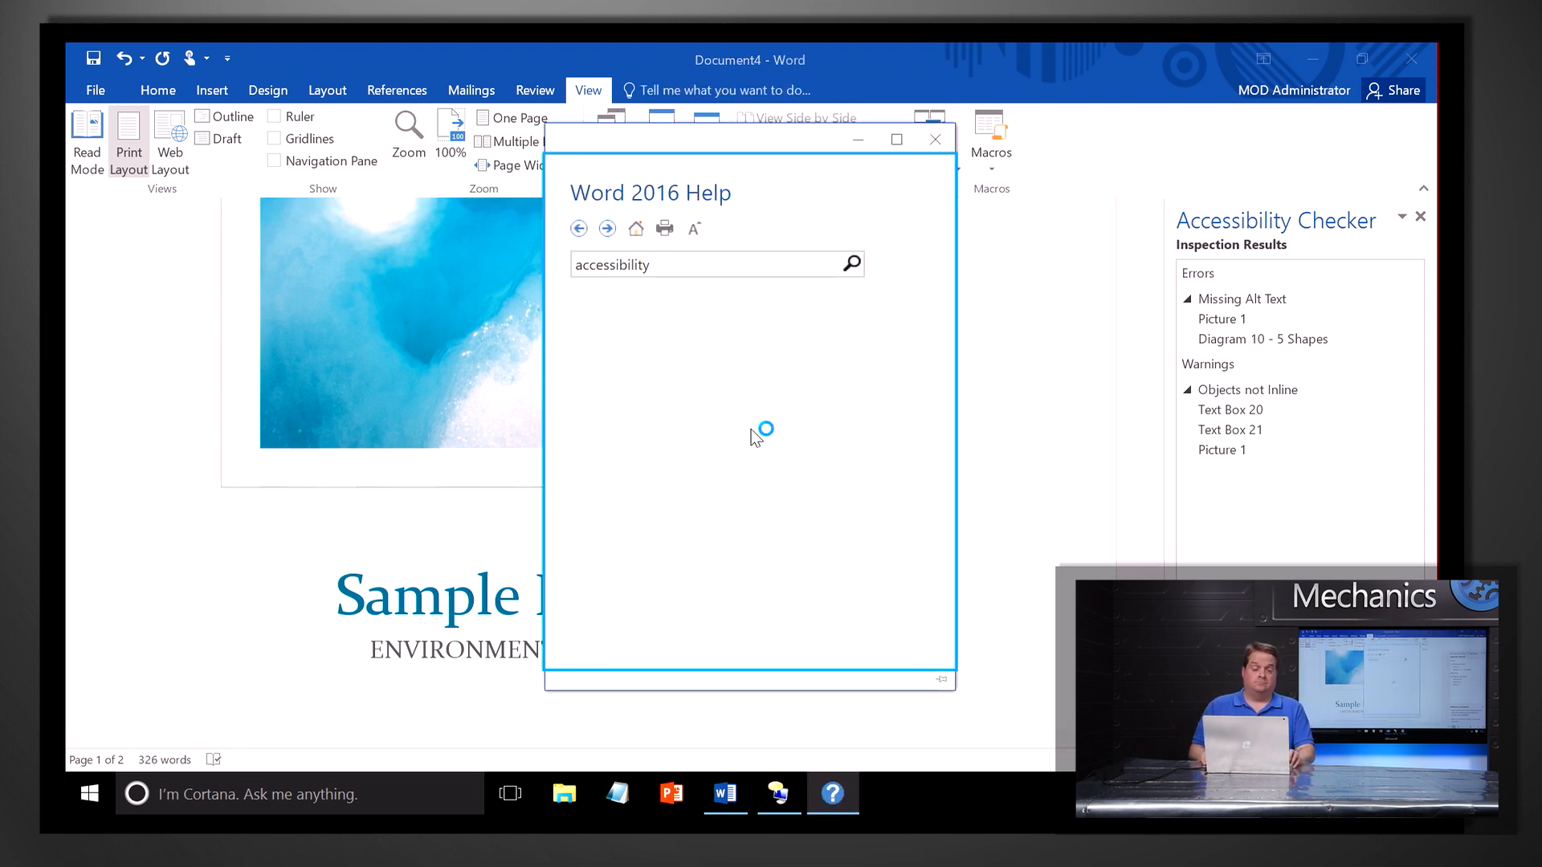
pyautogui.click(849, 263)
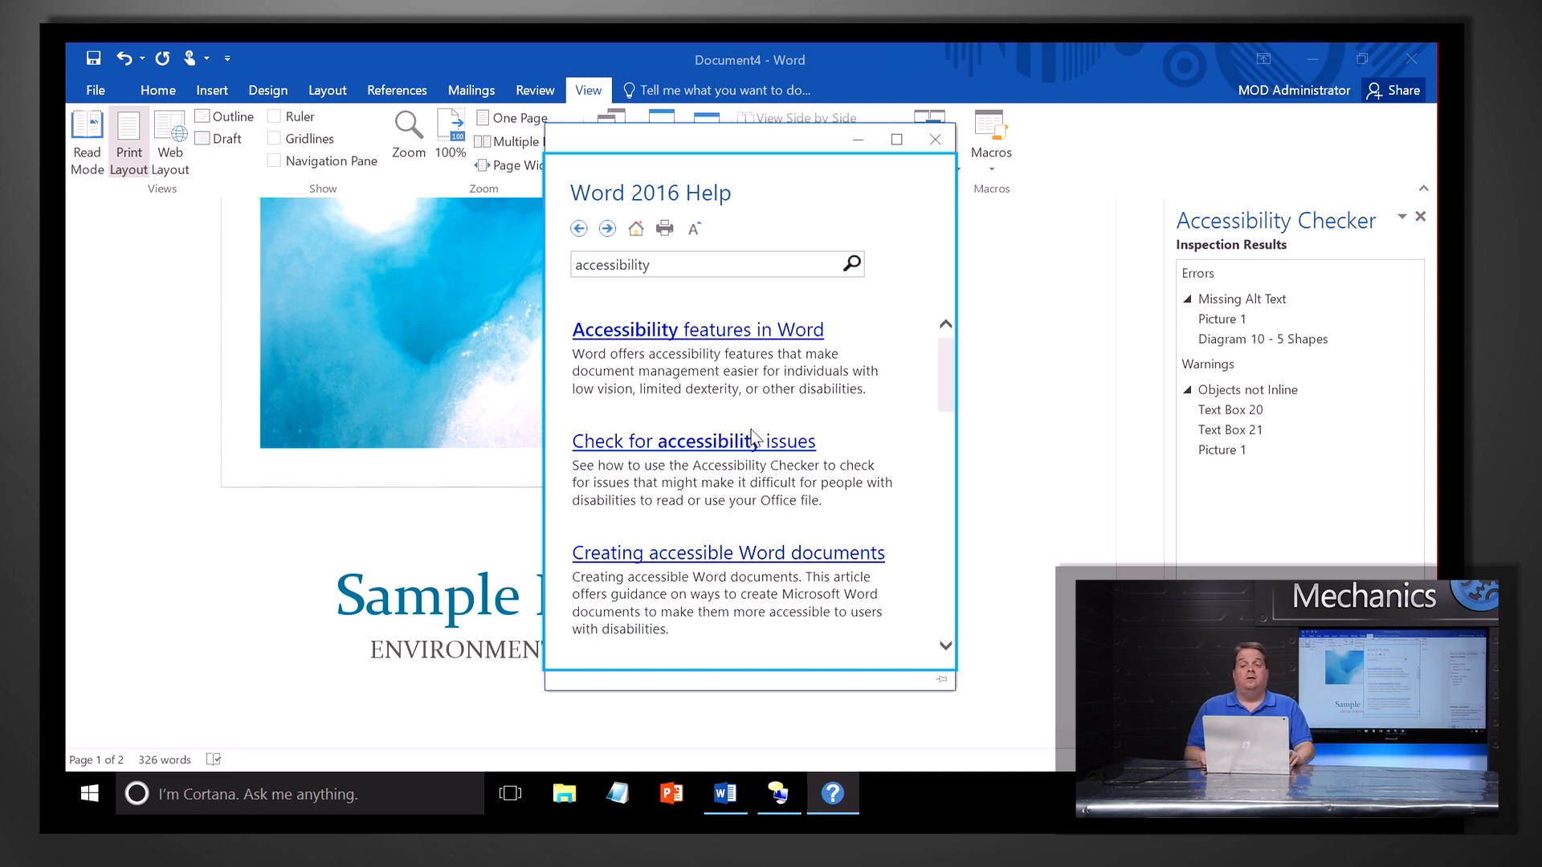